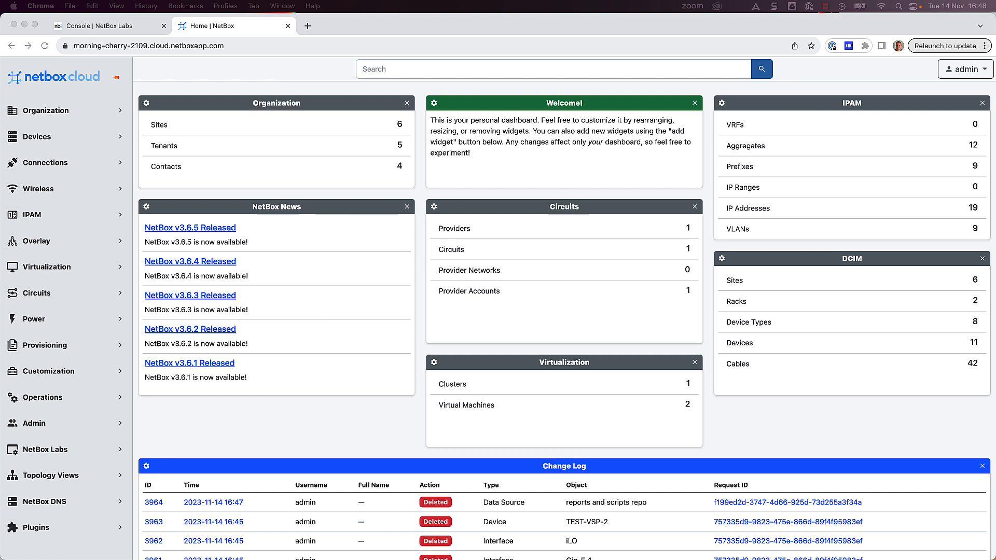
mouse_move(253, 392)
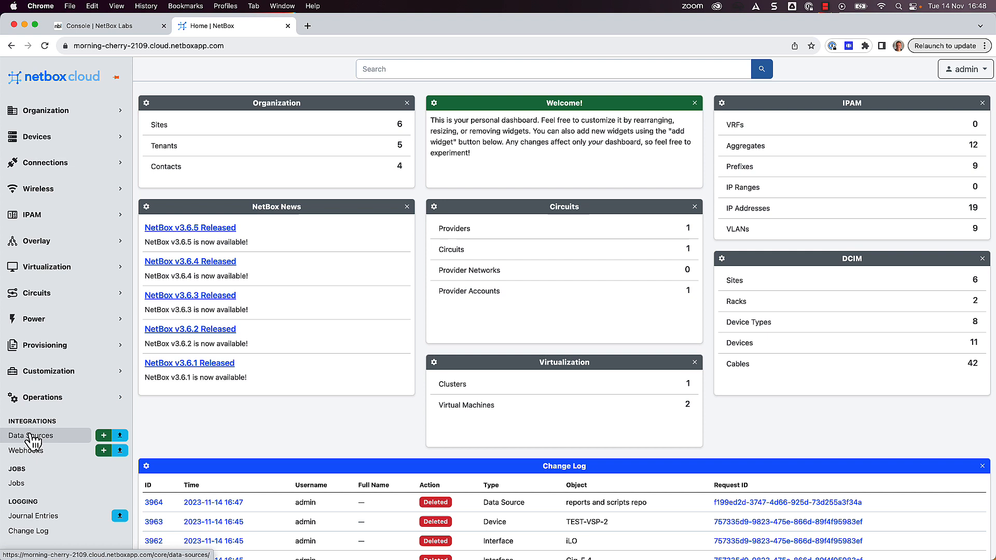
Start a new data source named 'reports and scripts repo' of type Git.
click(31, 435)
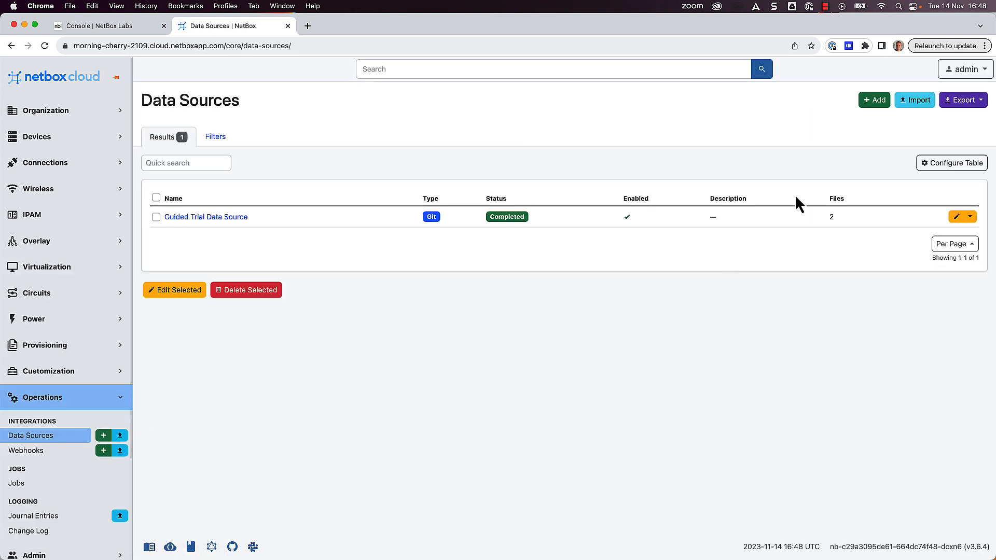
click(873, 99)
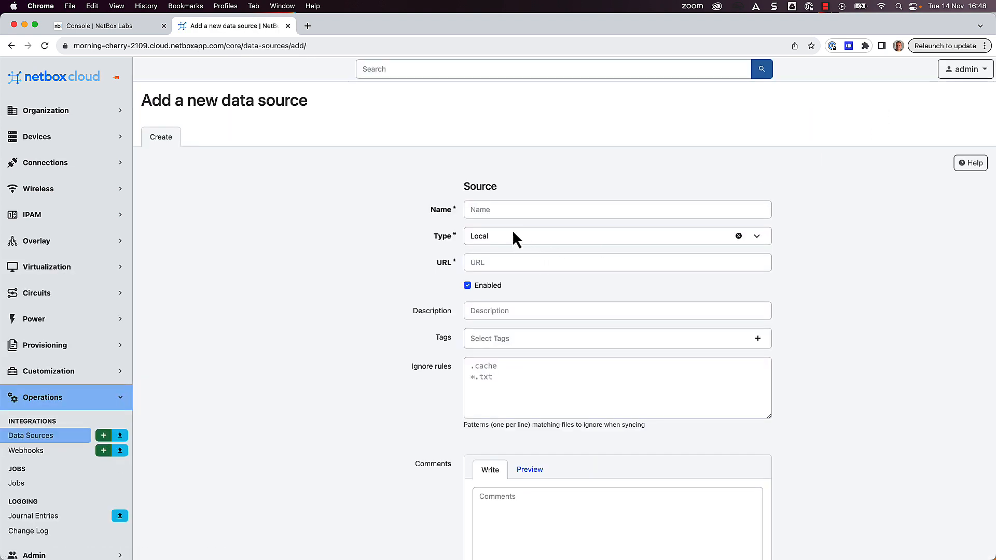
text(reports and scripts repo)
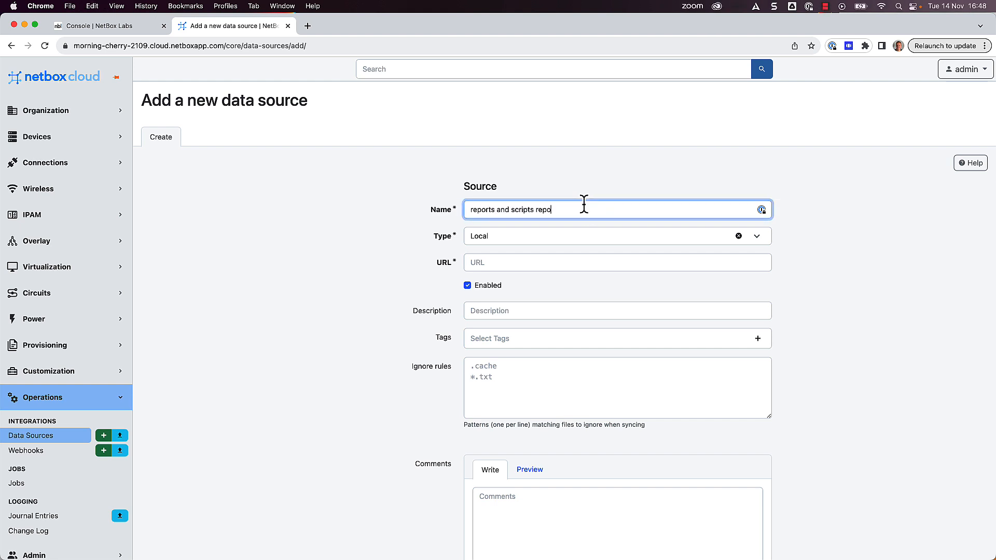
click(616, 235)
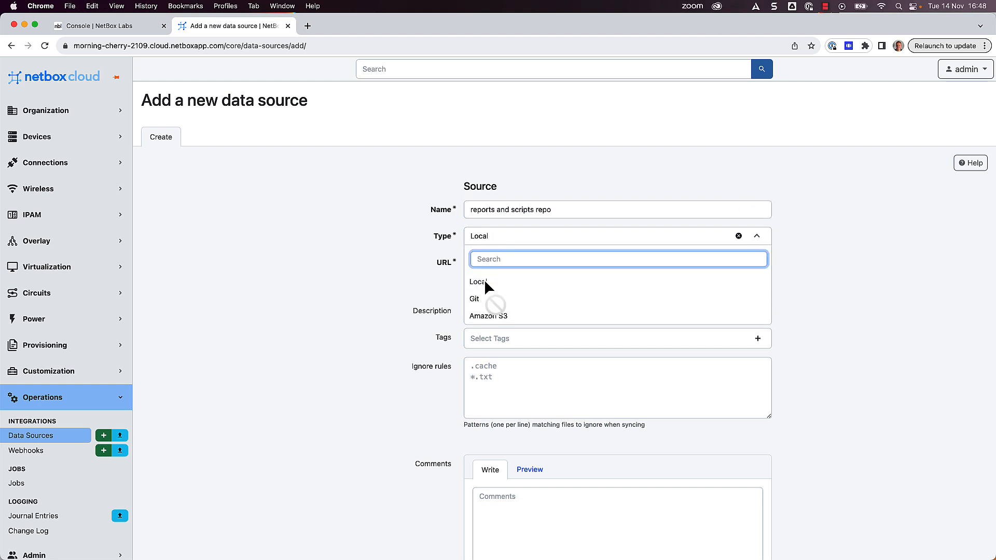
click(474, 299)
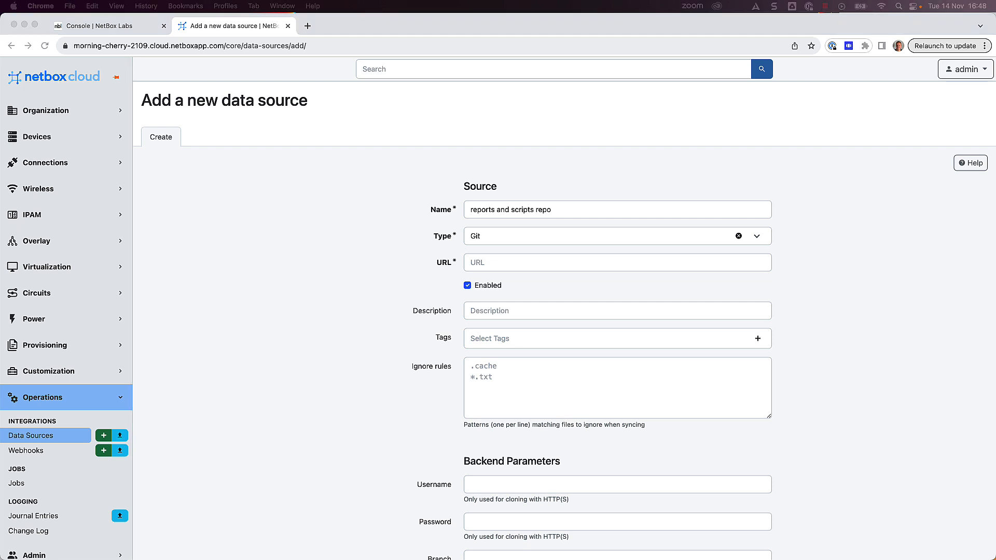
mouse_move(380, 187)
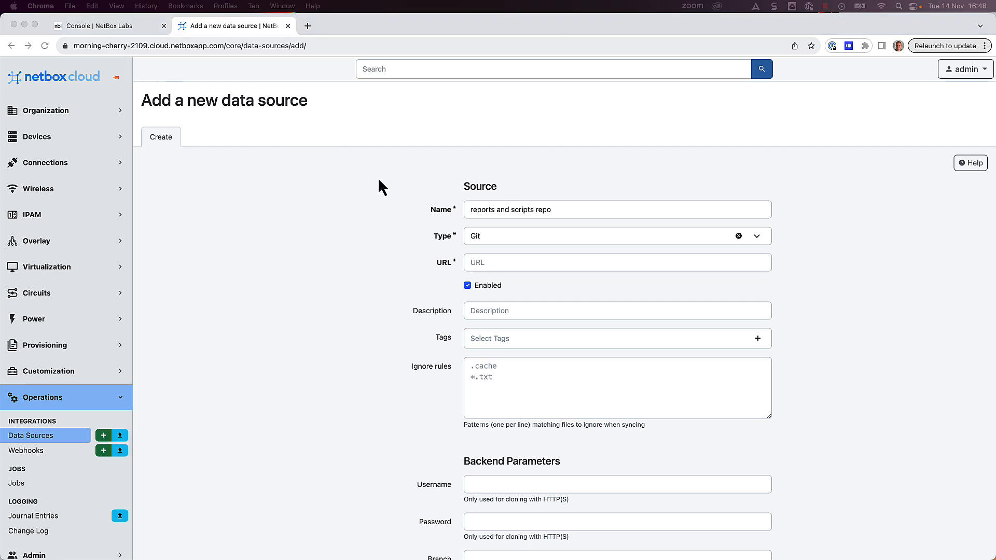
text(https://github.com/netbox-community/netbox-zero-to-hero)
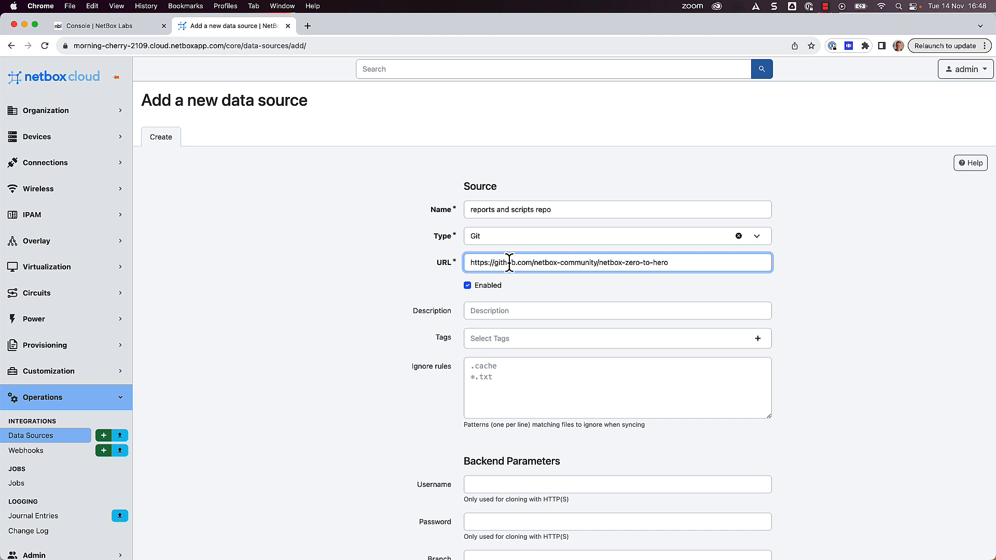
click(616, 310)
text(zth repo)
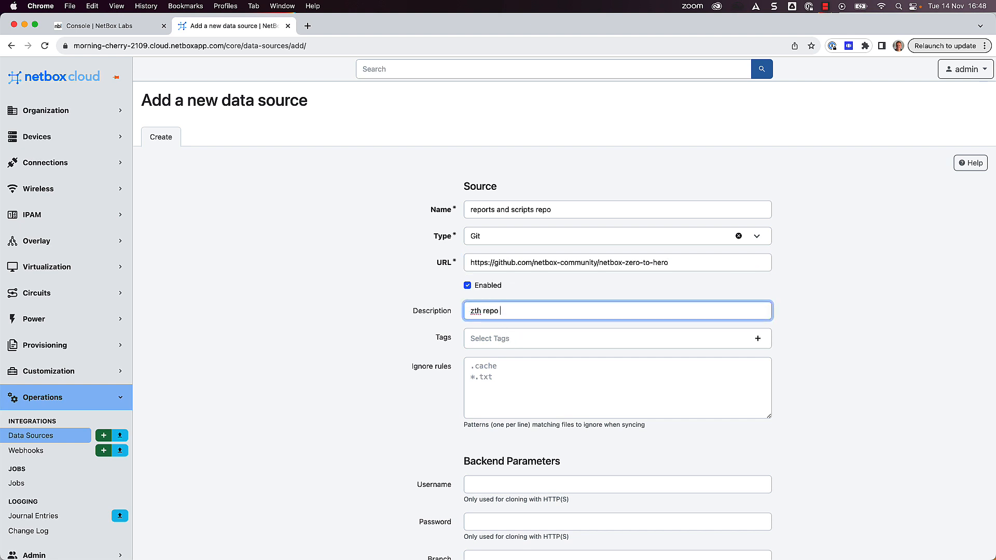
click(616, 386)
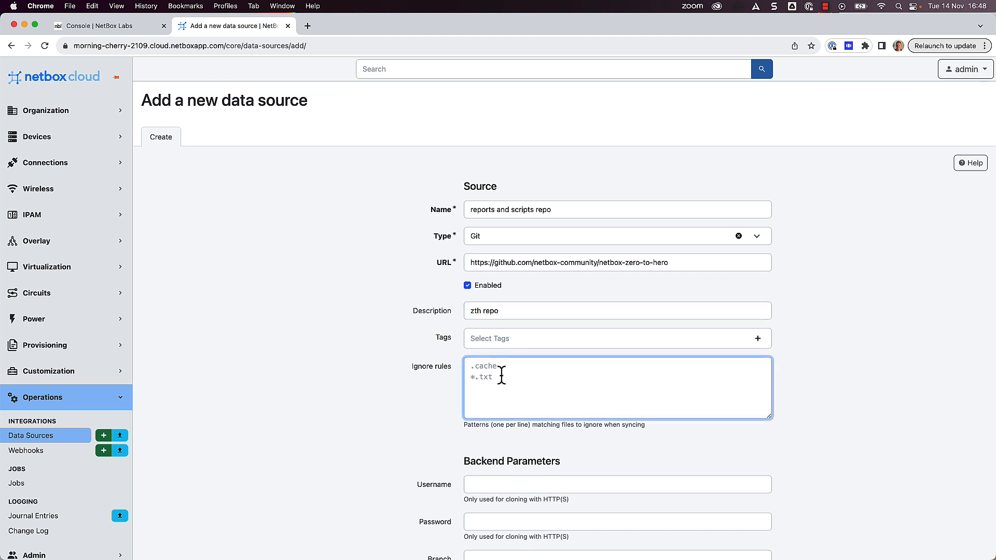
text(*.j2)
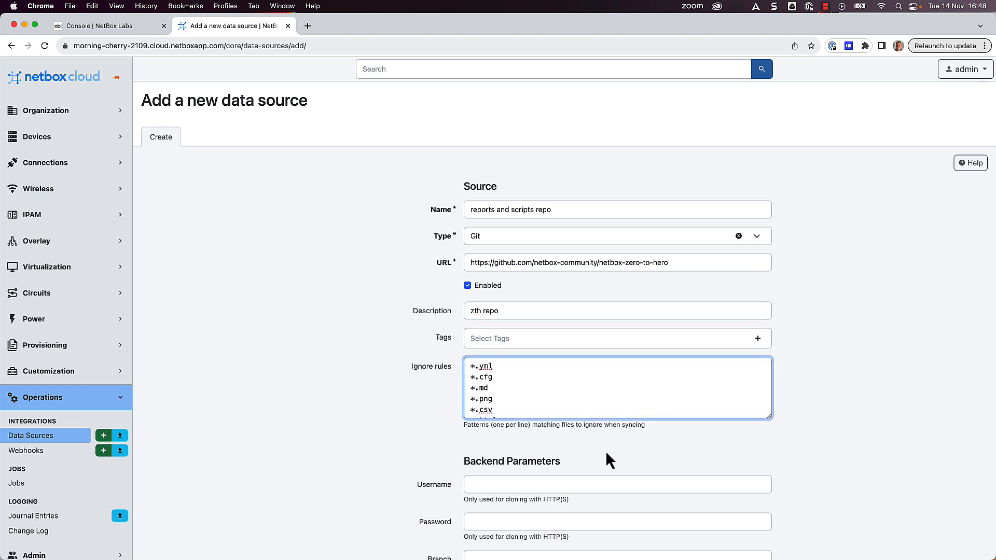
scroll(down, 3)
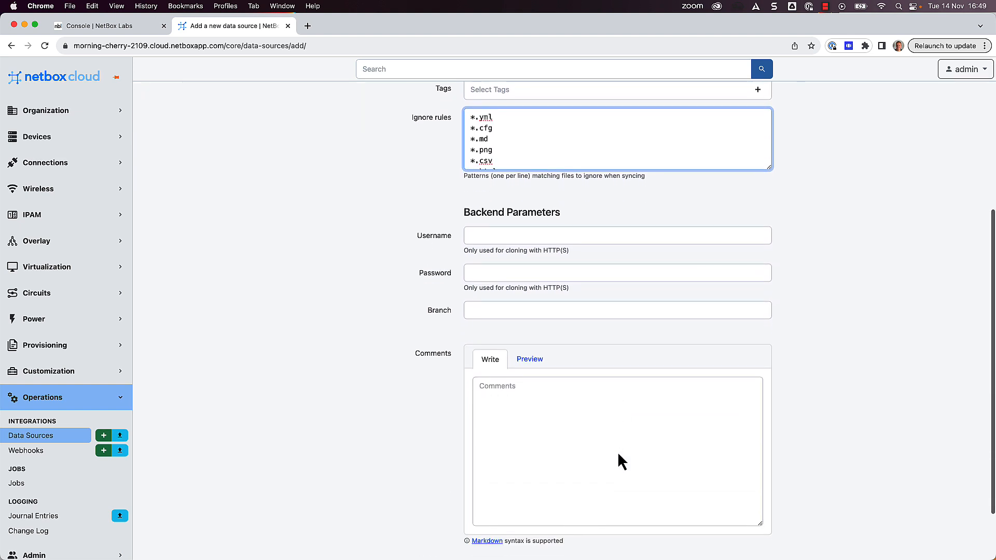
scroll(down, 3)
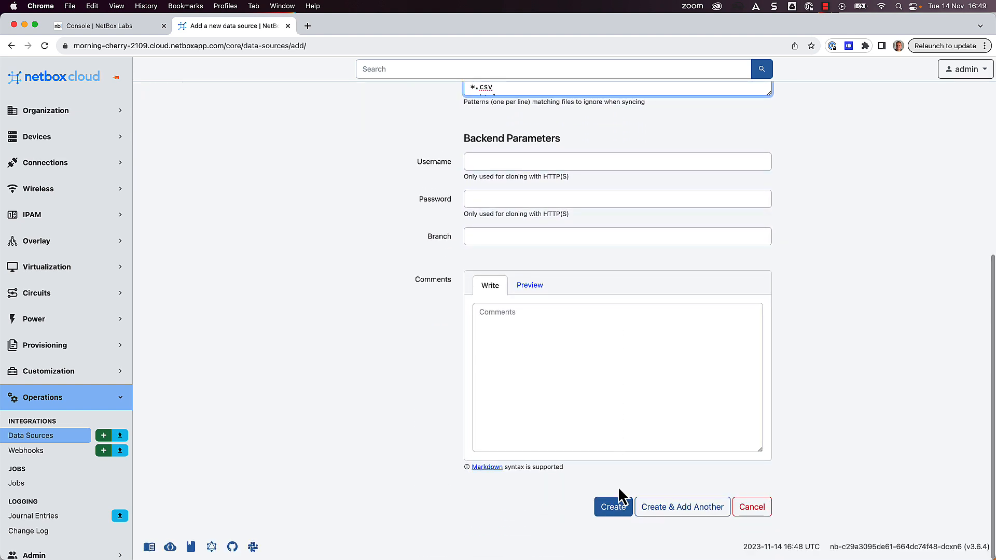
Create the data source and sync it to pull the repository files.
click(611, 507)
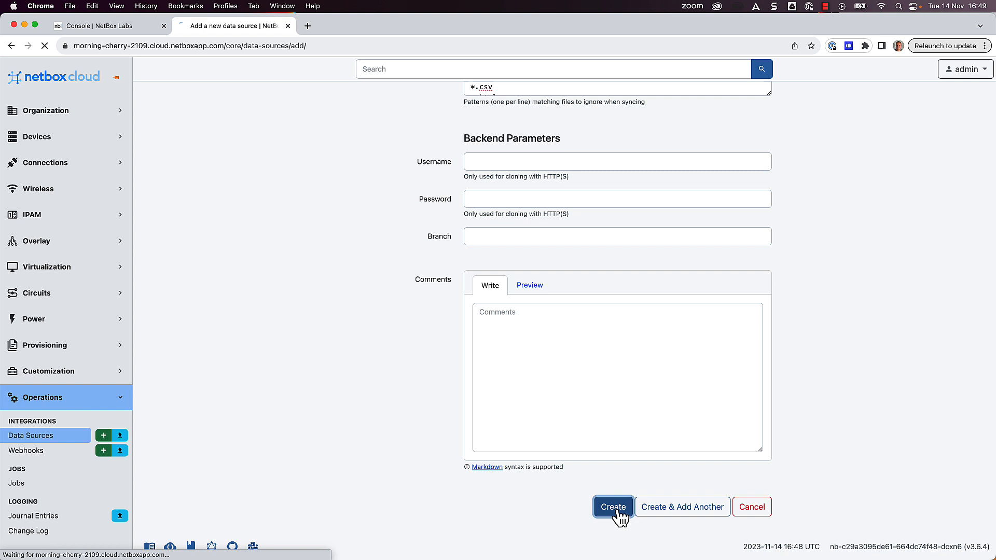
click(612, 507)
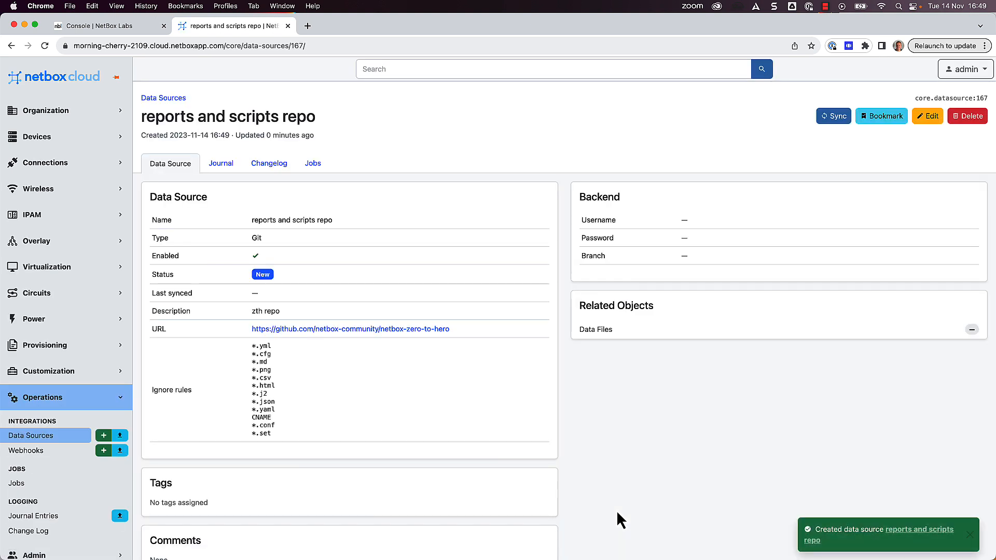
click(833, 115)
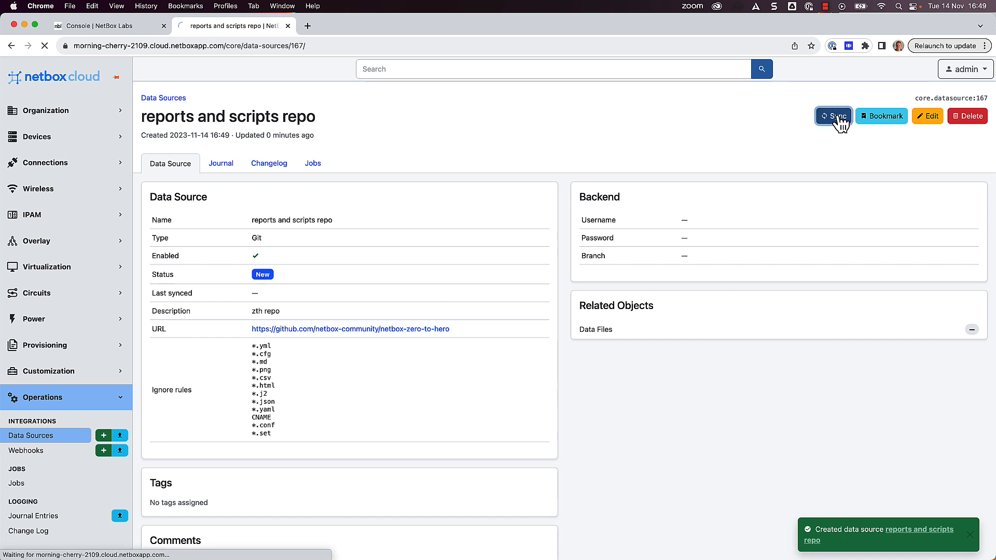
click(832, 116)
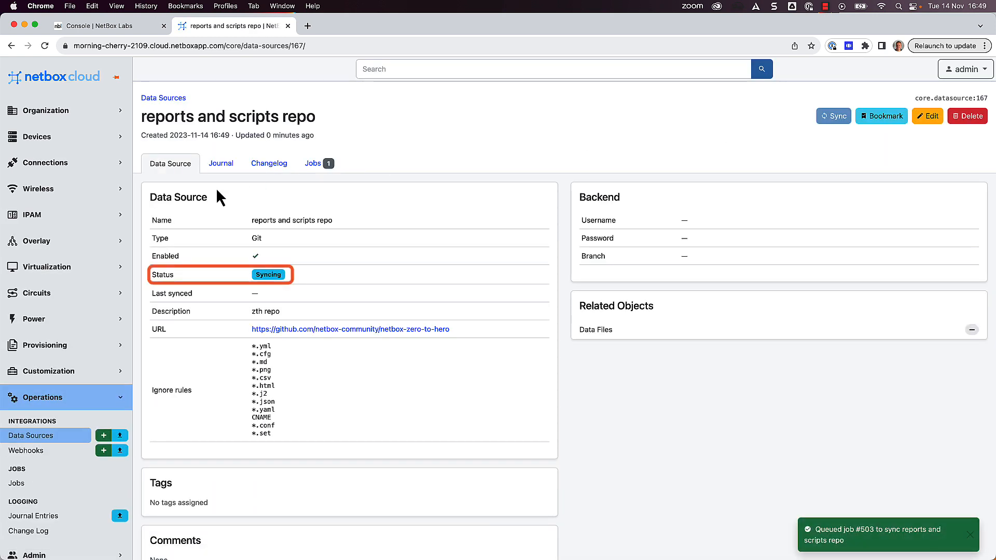
Refresh until the sync shows Completed and review the nine synced files.
click(45, 44)
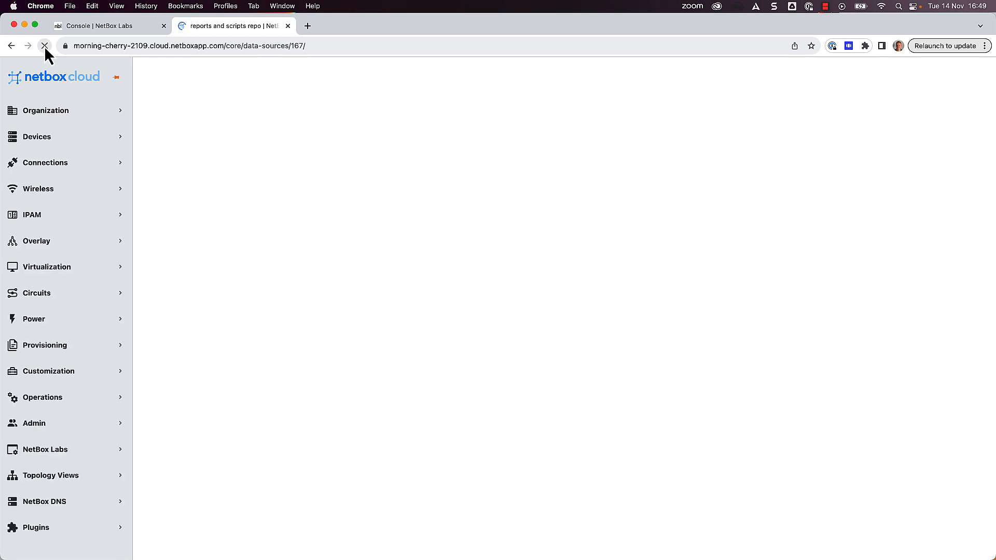
click(45, 45)
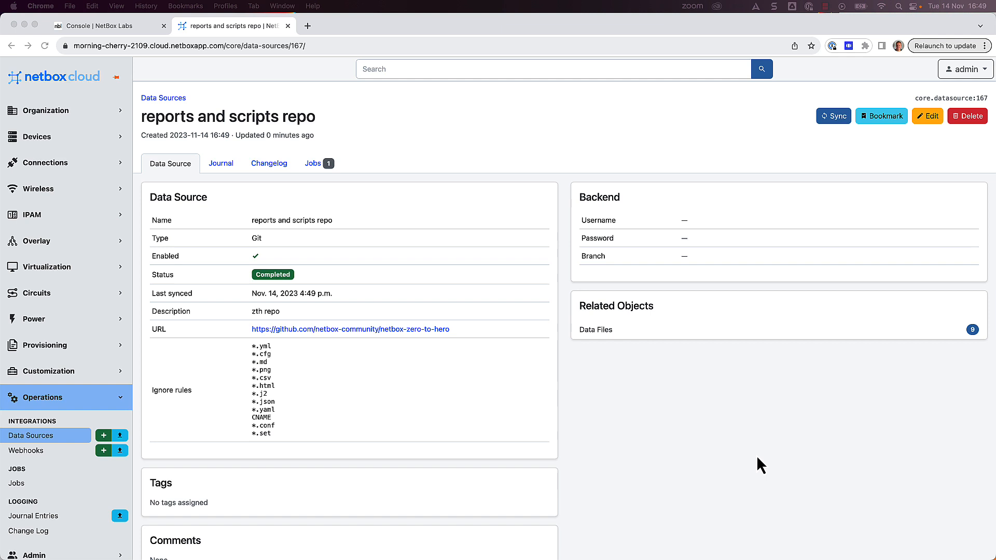
scroll(down, 3)
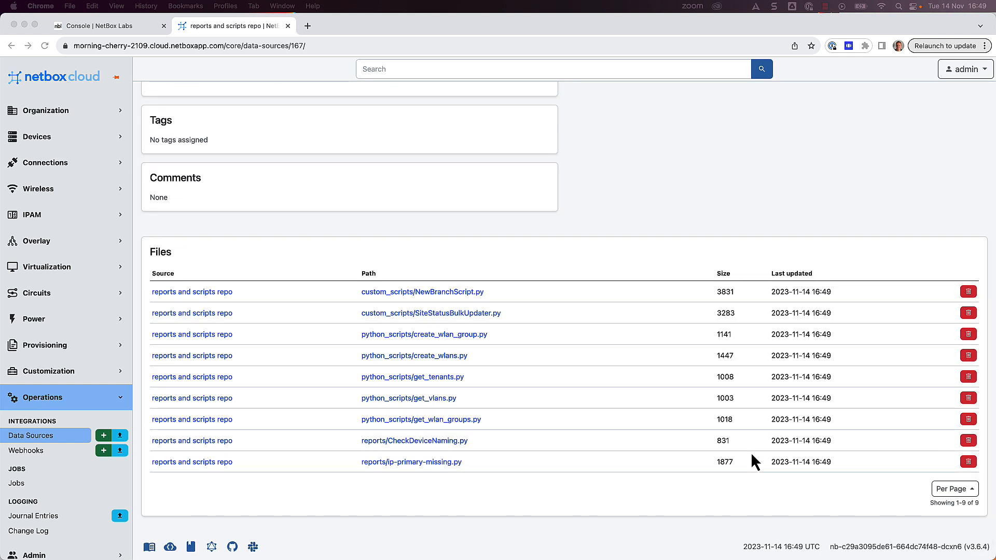
click(46, 372)
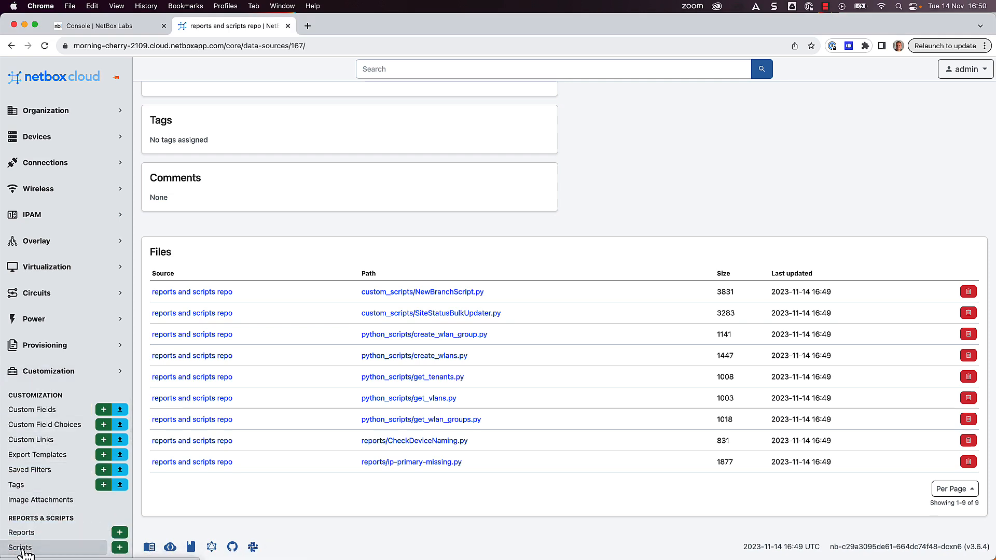
Start a new script module sourced from the 'reports and scripts repo' data source.
click(21, 548)
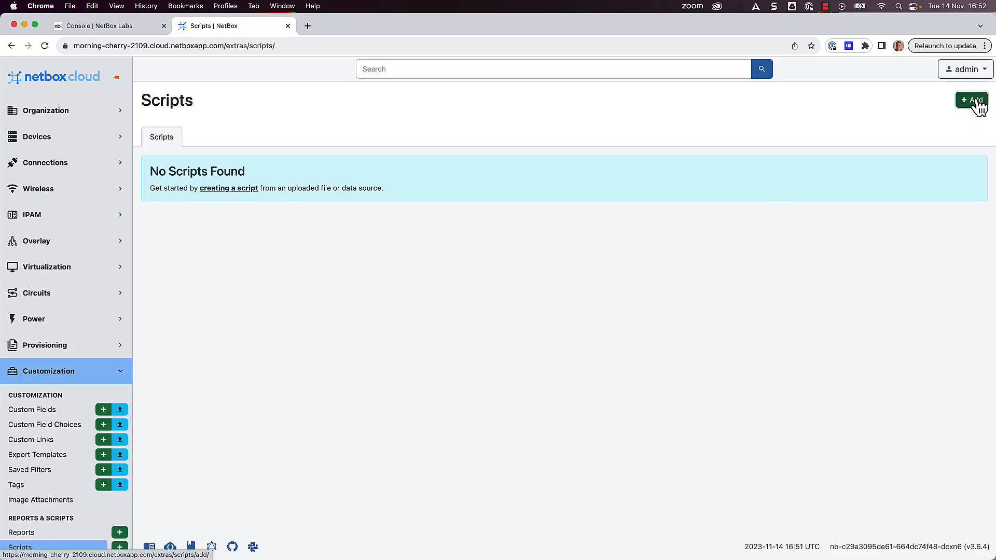
click(970, 100)
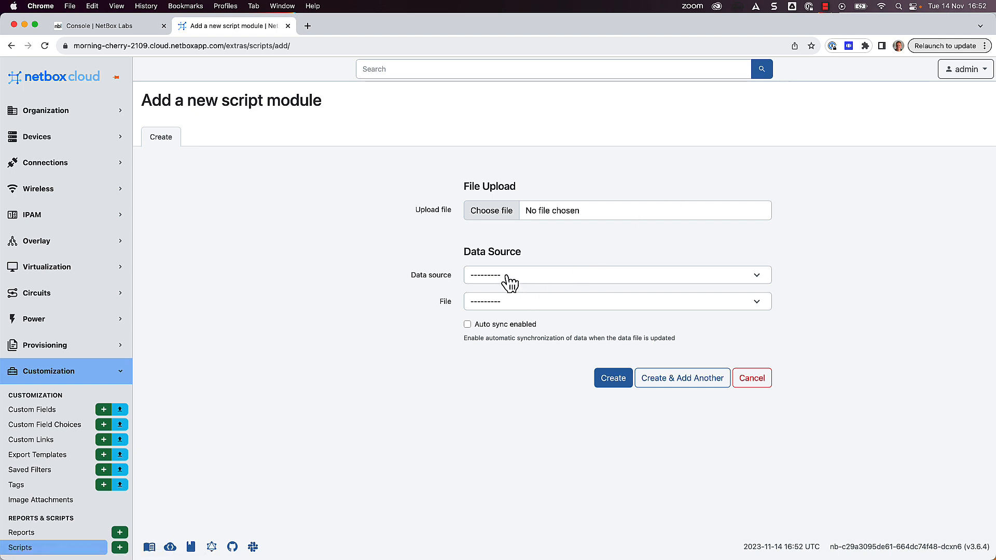
click(616, 274)
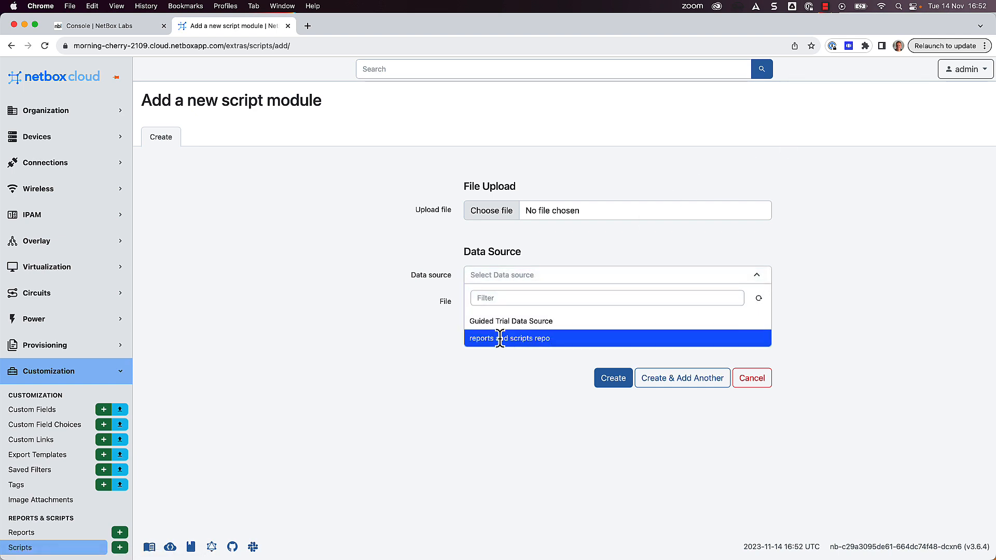
click(508, 338)
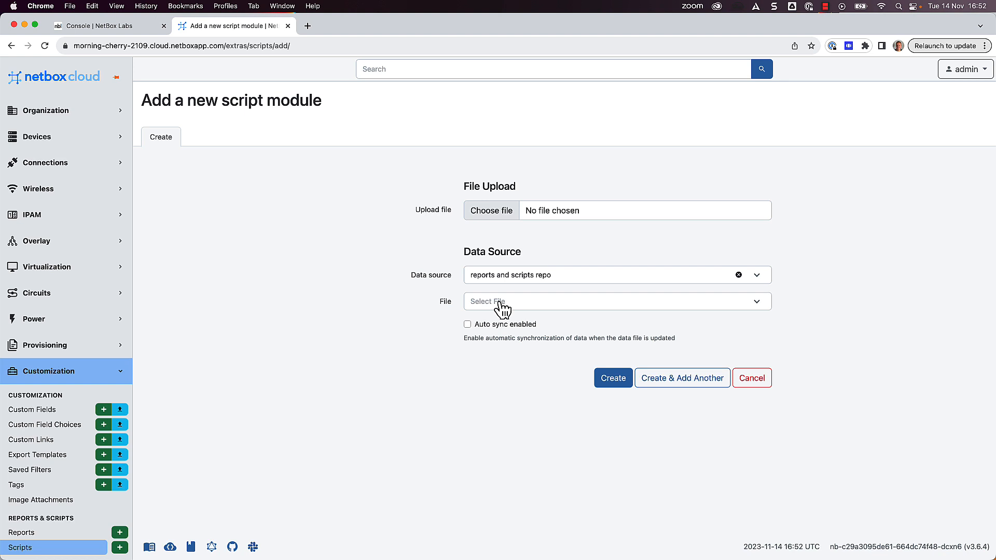
Select custom_scripts/NewBranchScript.py with auto sync and create the module.
click(609, 301)
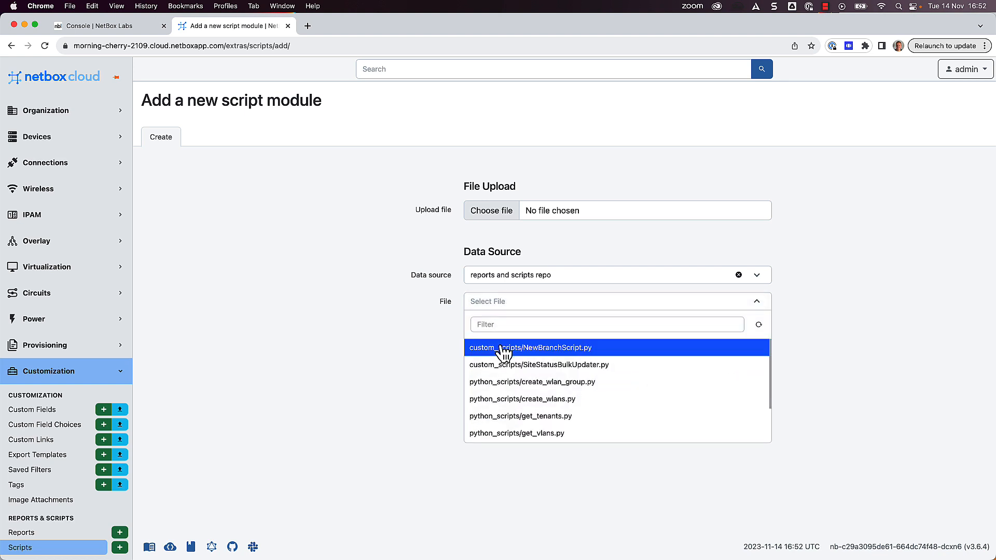
click(532, 348)
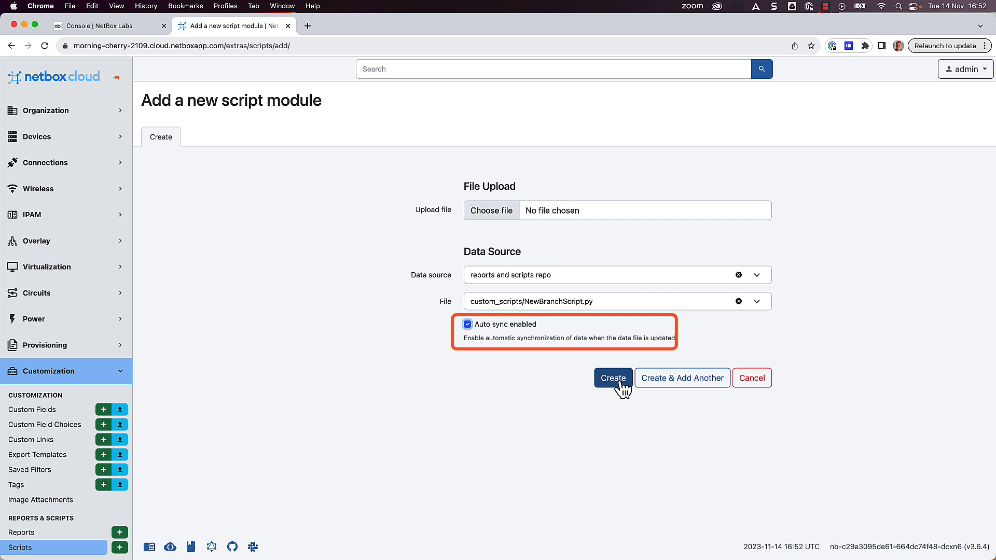
mouse_move(619, 387)
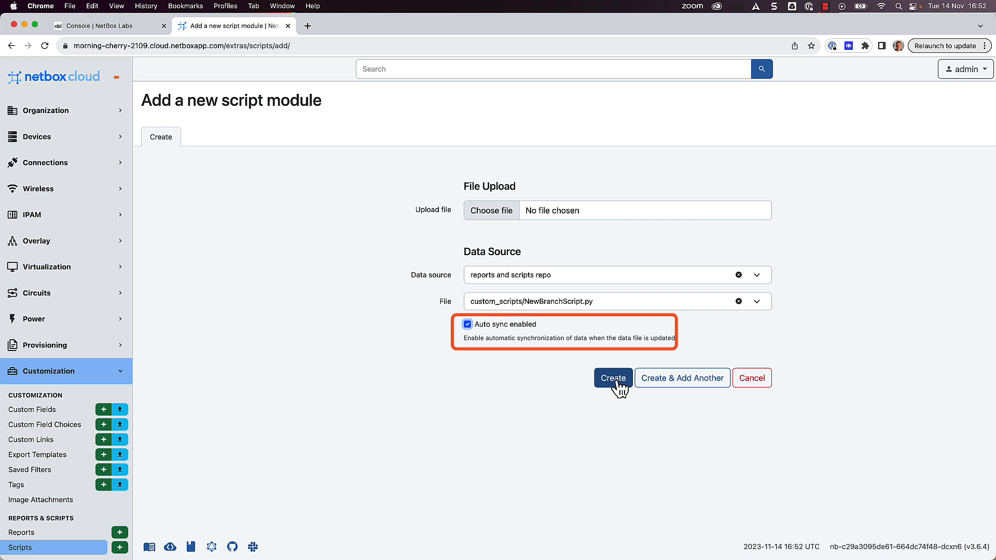
click(612, 377)
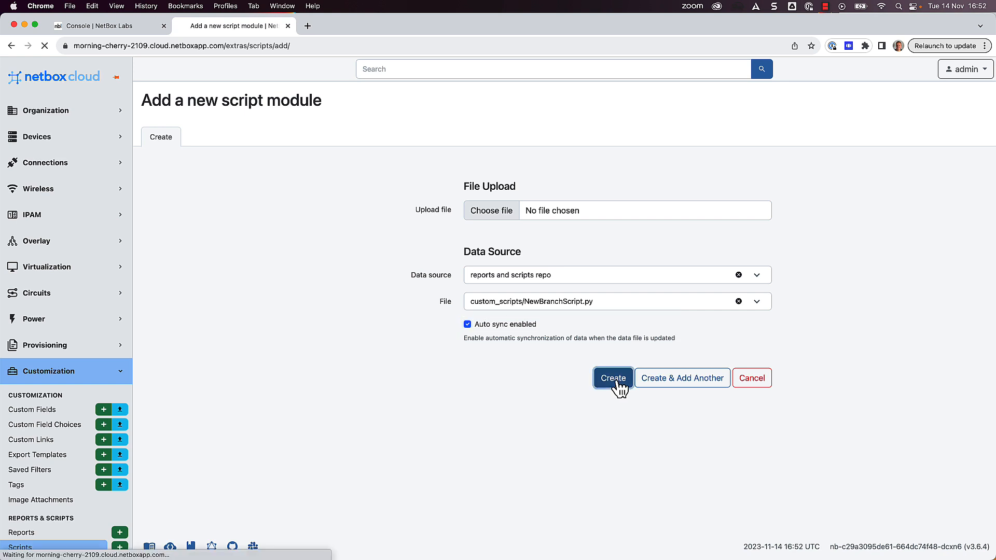
click(612, 378)
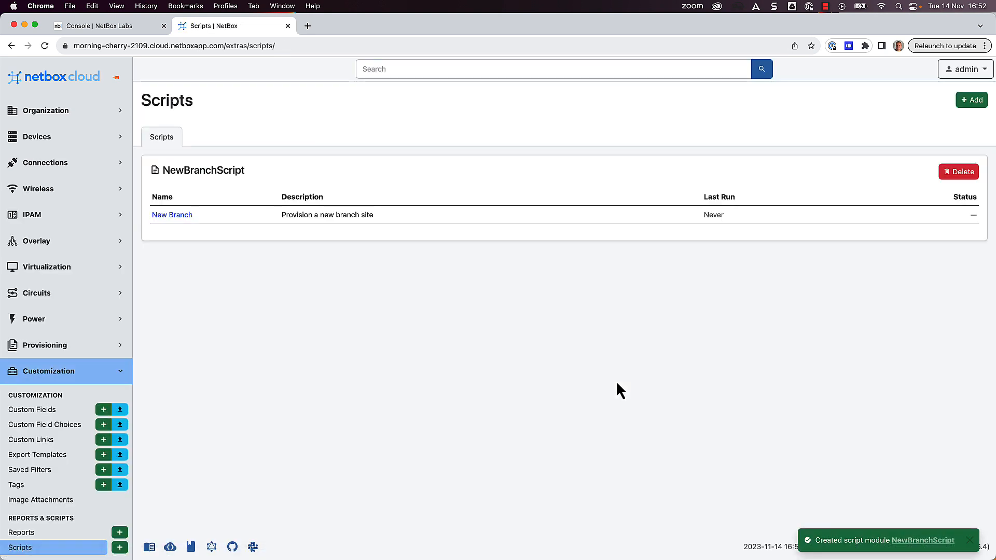
mouse_move(621, 386)
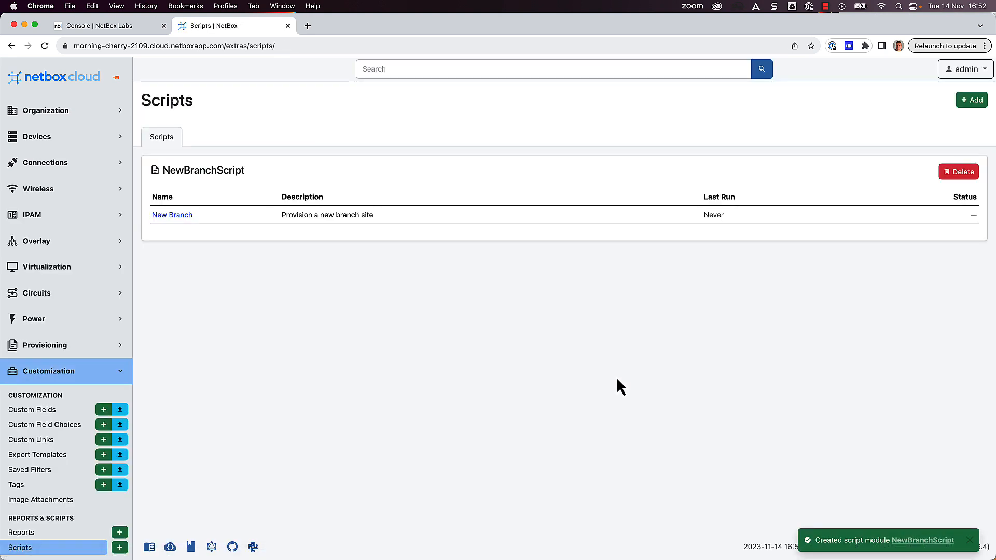
mouse_move(184, 255)
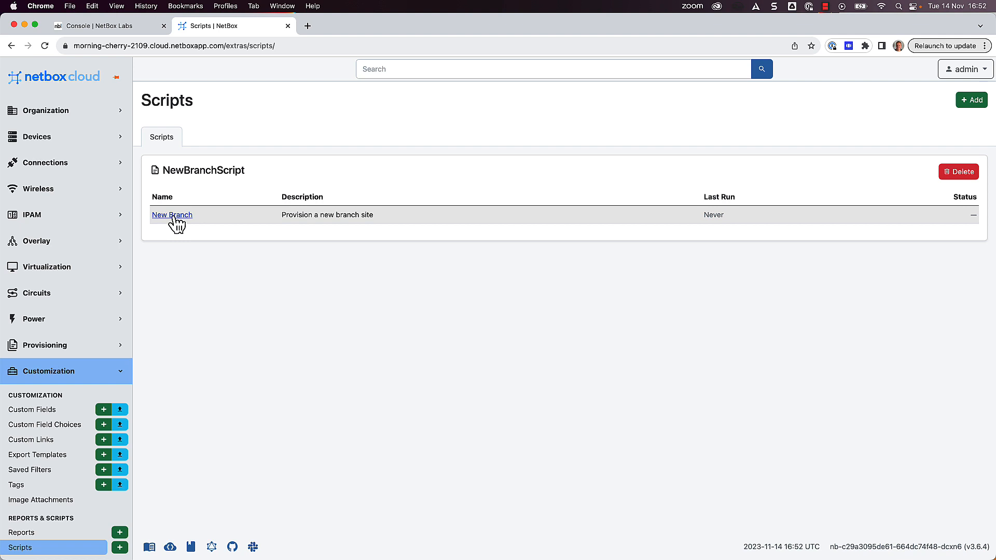
Fill the New Branch script with site name 'test' and C9200-24P as the switch model.
click(171, 214)
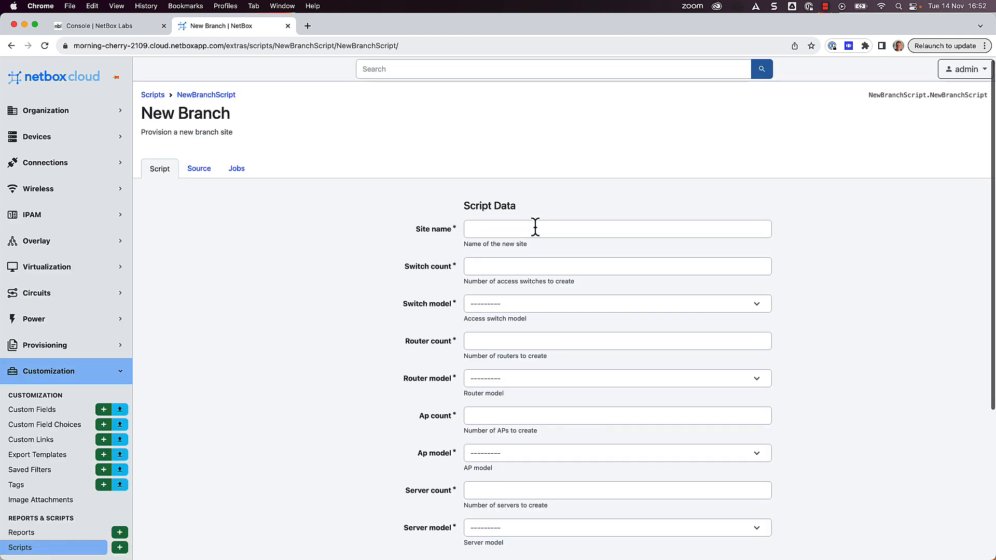
text(test)
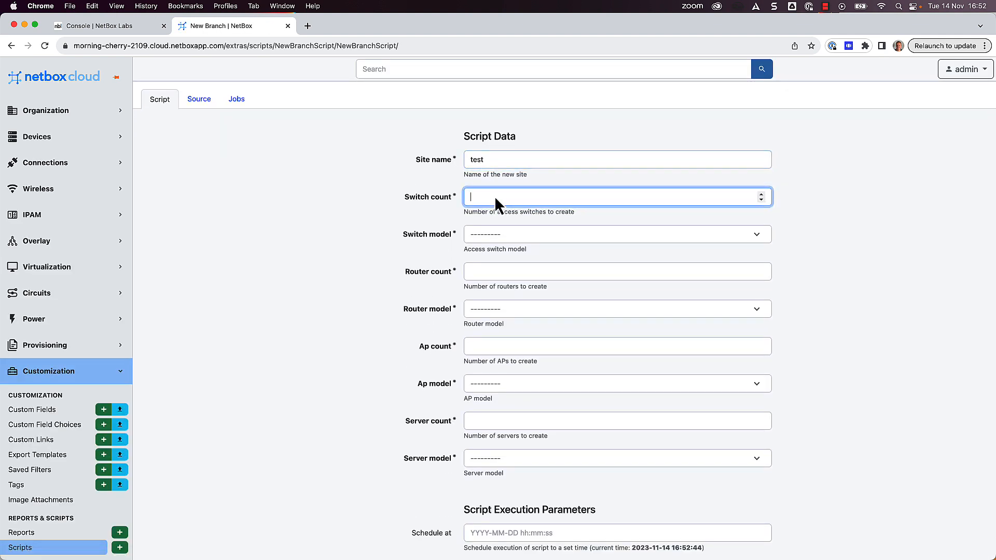
click(615, 233)
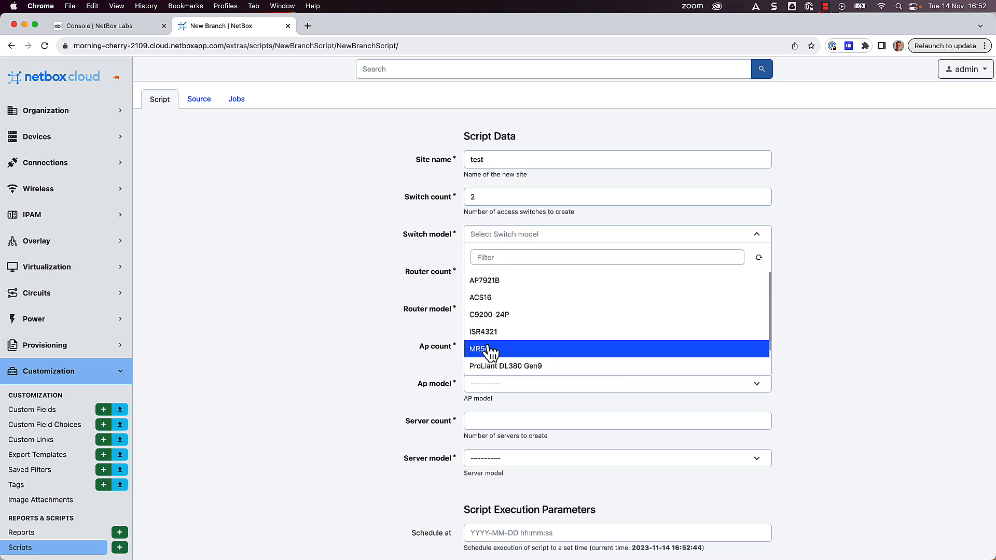
click(488, 314)
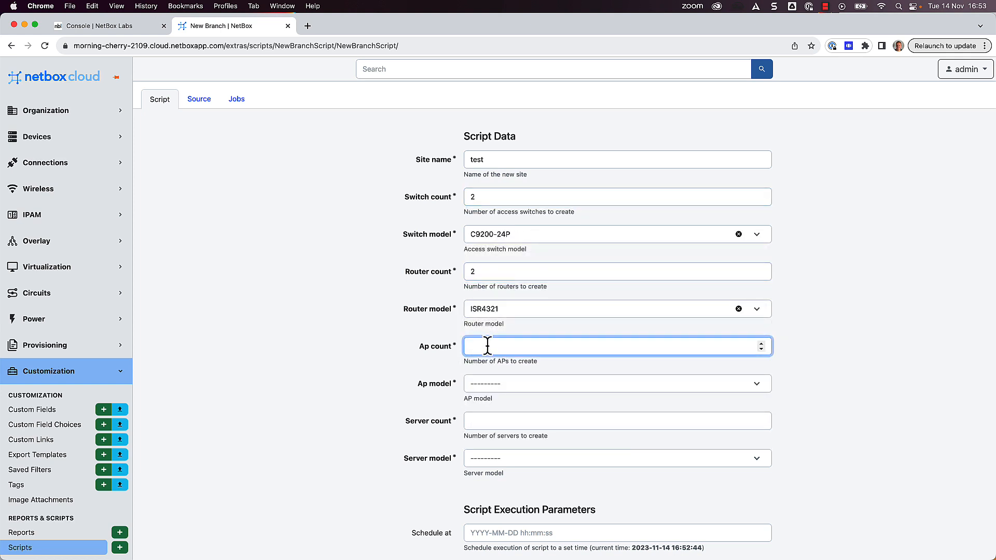
Set counts of 2, choose ProLiant DL380 Gen9 servers and run the script.
text(2)
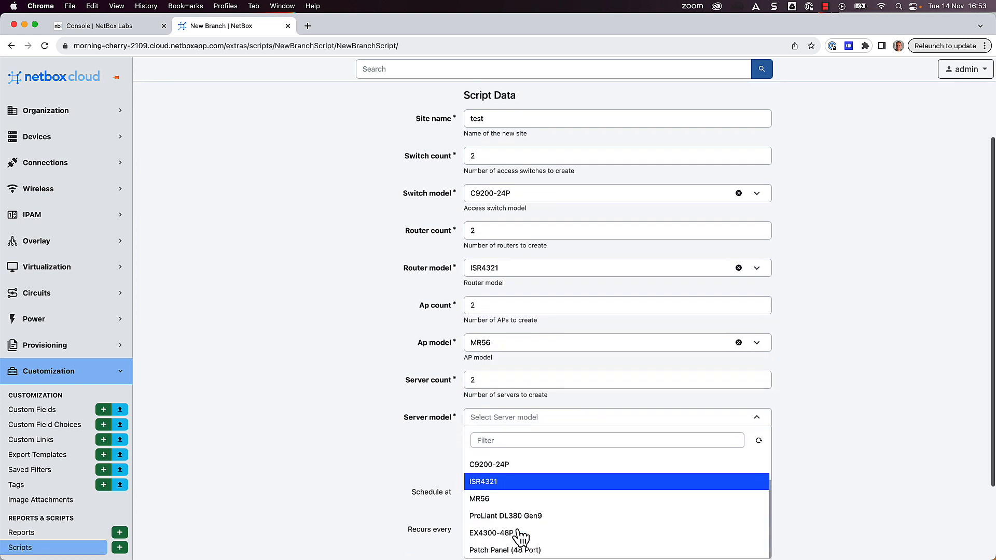
click(505, 516)
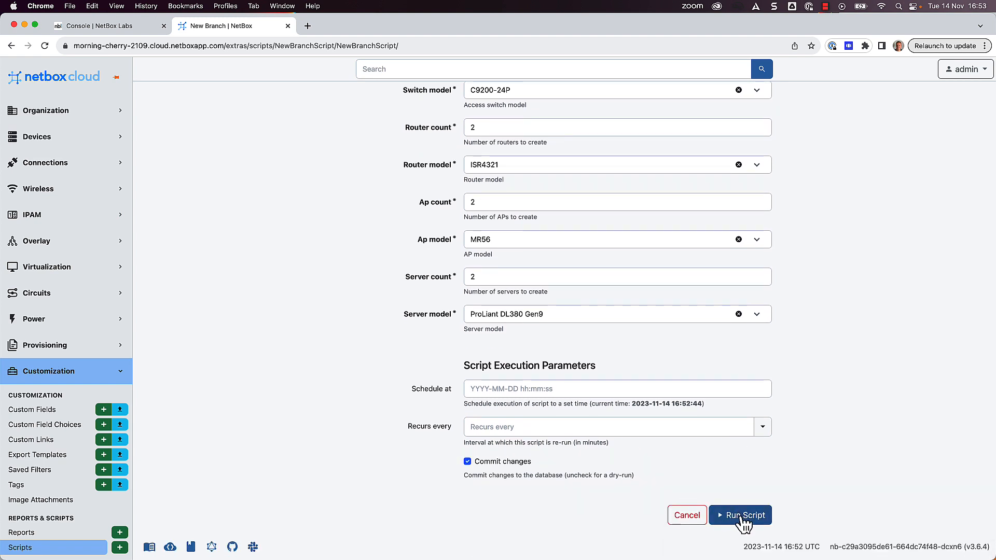
click(739, 515)
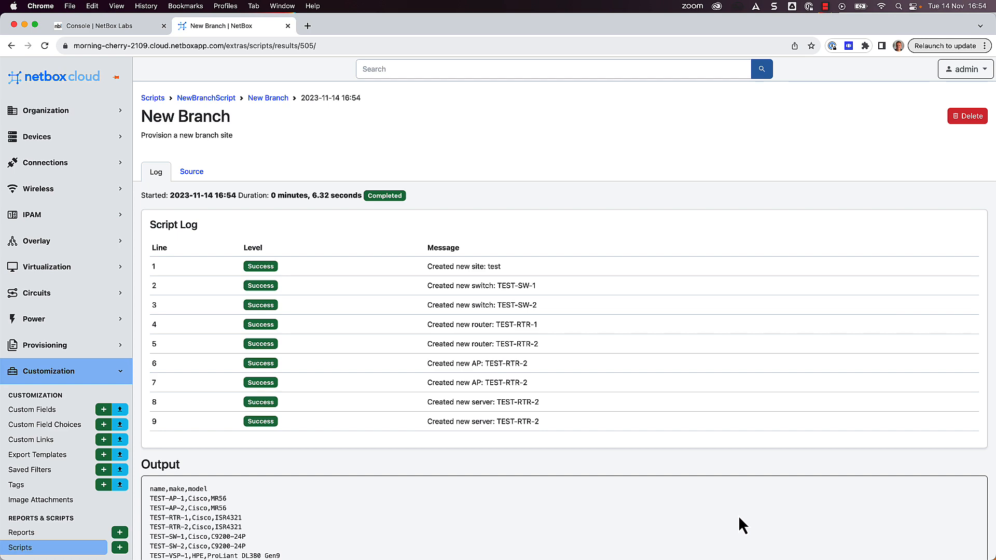
Expand Devices in the sidebar and view the device list.
click(33, 137)
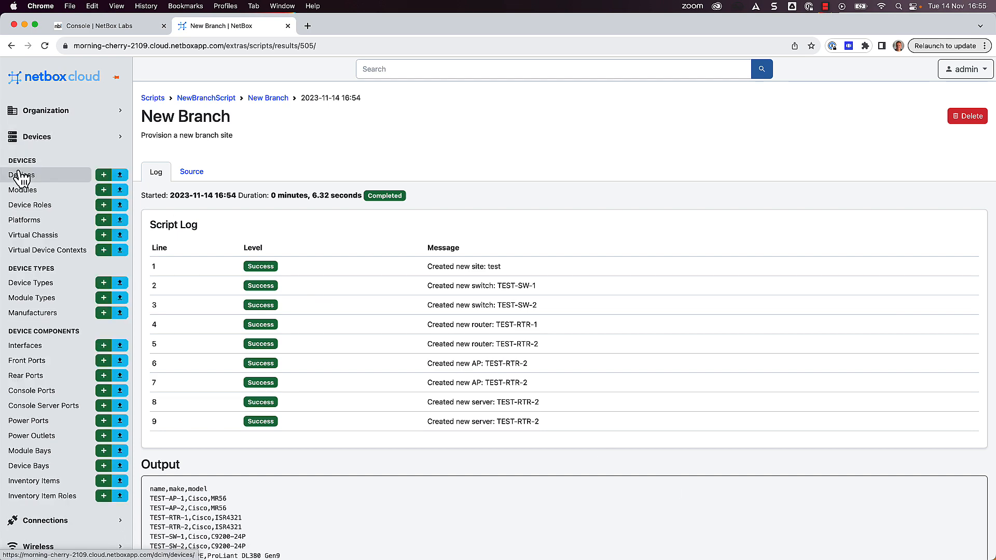
click(22, 175)
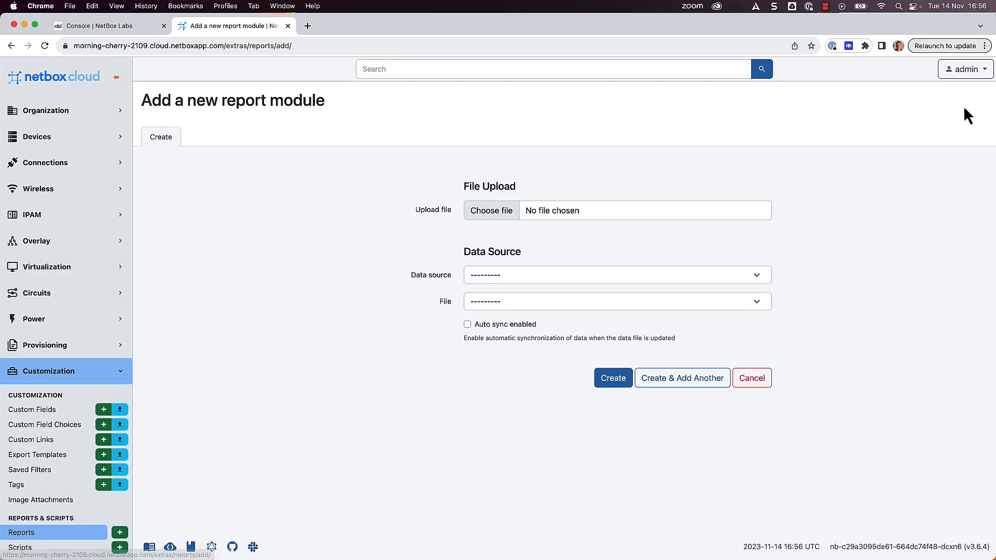
Create a report module from reports/ip-primary-missing.py in the 'reports and scripts repo' source with auto sync.
click(614, 273)
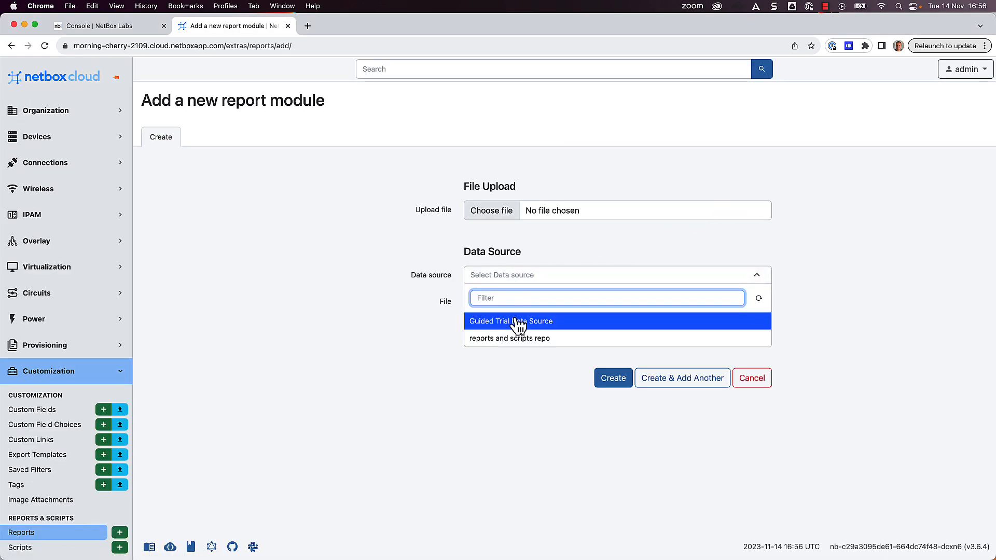
click(508, 339)
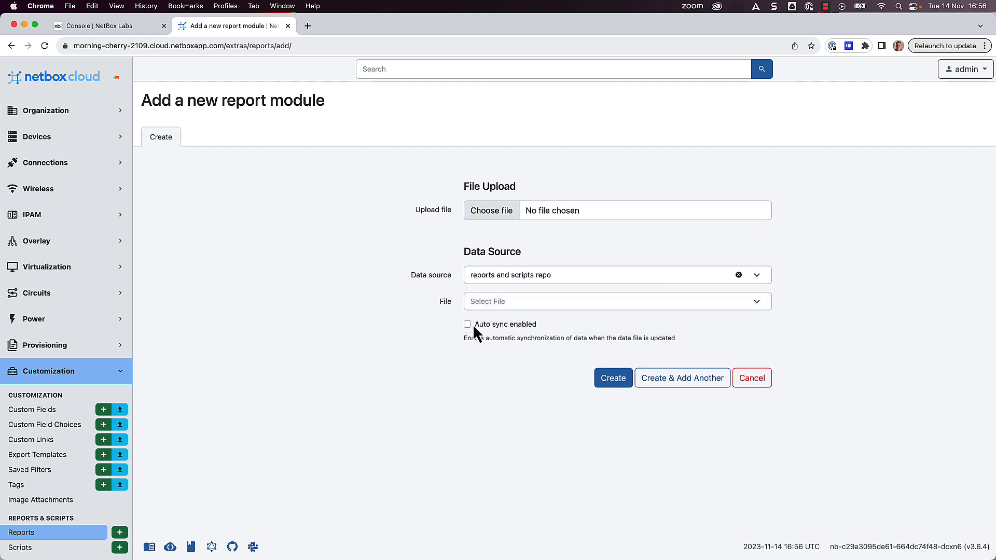
click(612, 301)
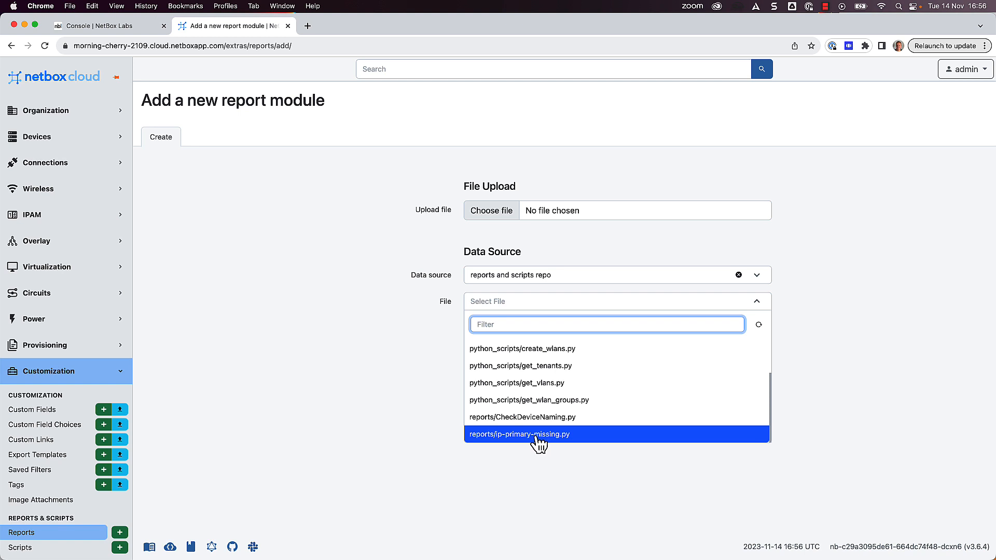
click(519, 433)
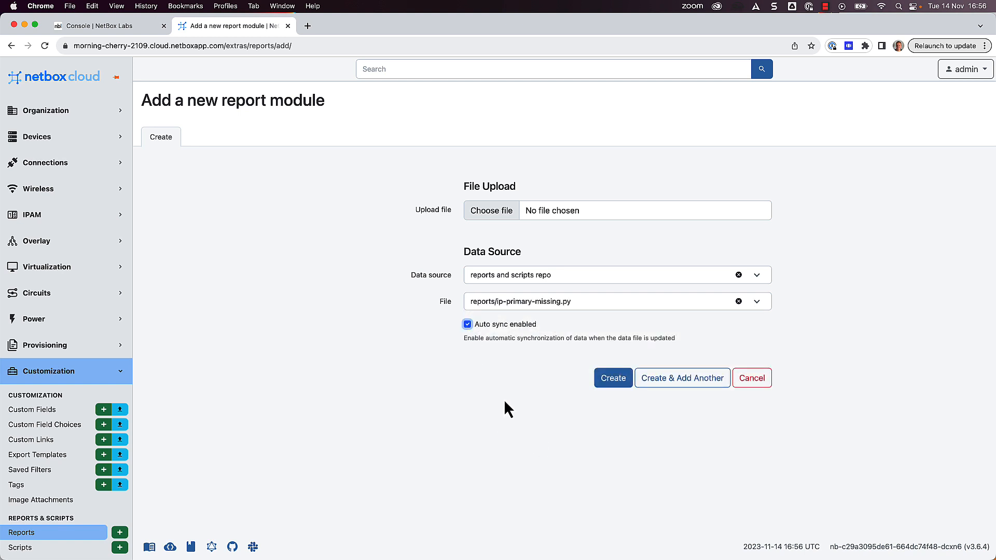
click(612, 377)
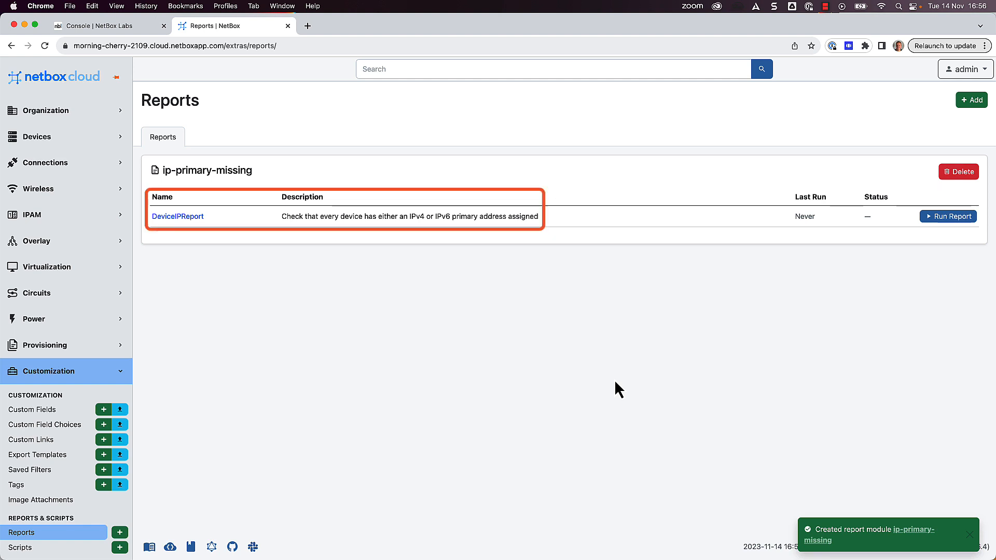
mouse_move(468, 368)
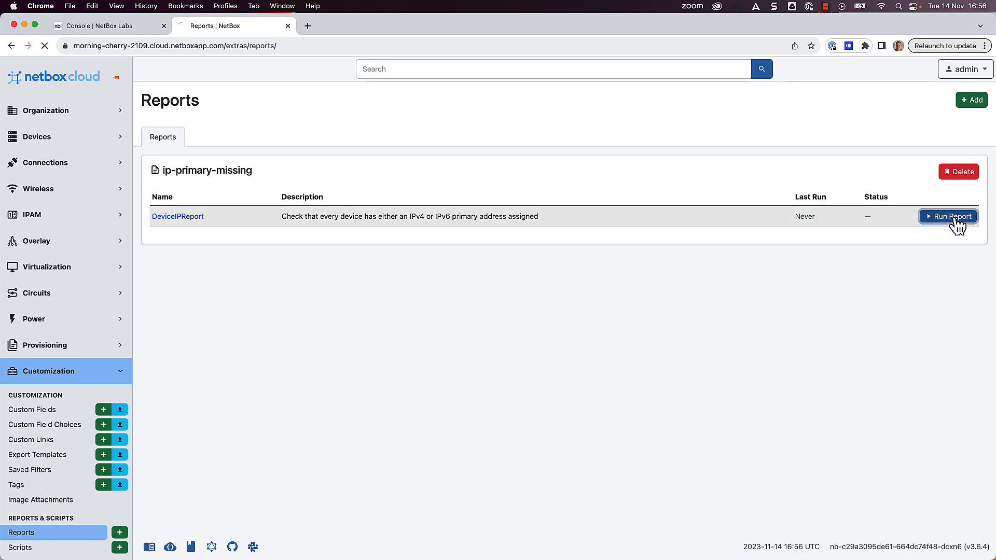
Run the DeviceIPReport to list devices missing primary IPs.
click(946, 216)
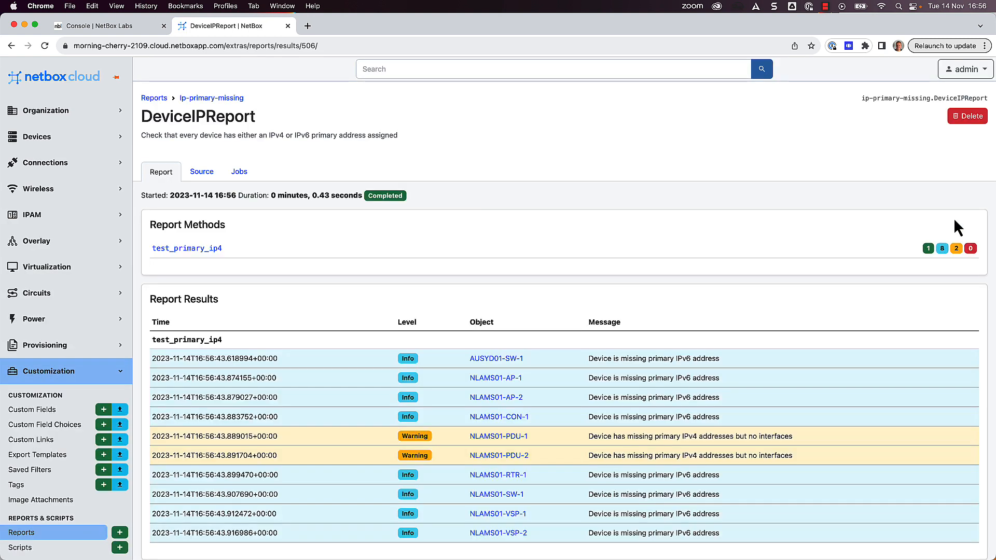